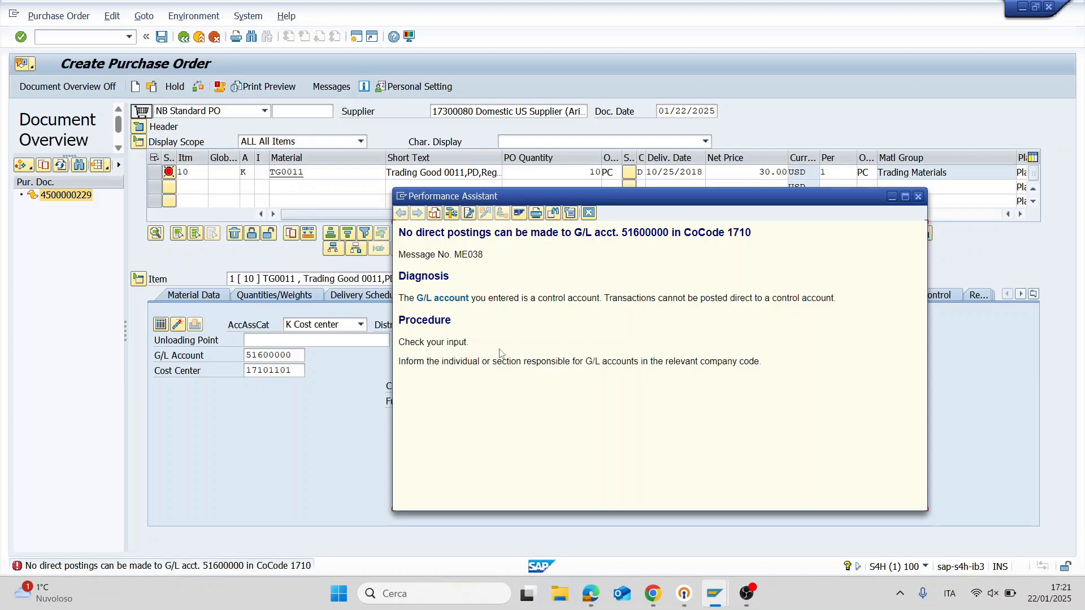
pyautogui.moveTo(538, 234)
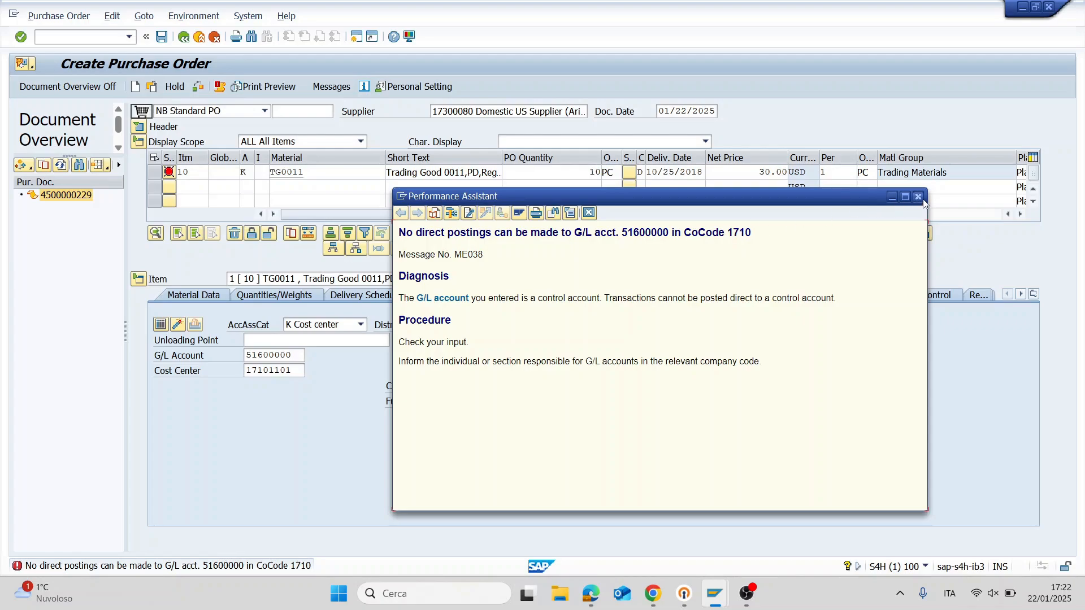
# Close the ME038 explanation and load G/L account 51600000 in company code 1710 via FS00.
pyautogui.click(918, 196)
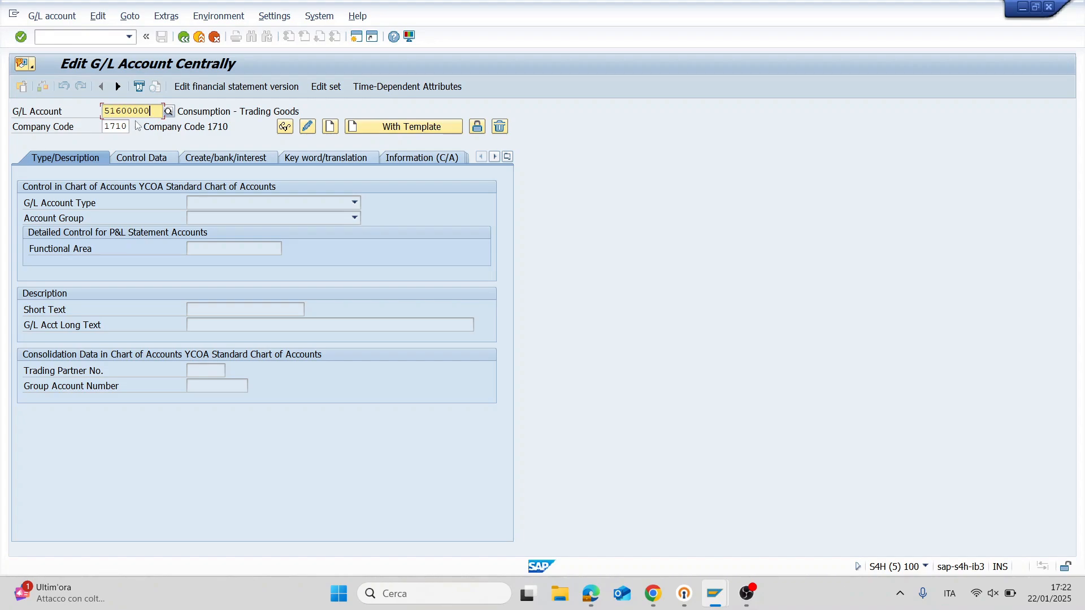
pyautogui.click(114, 125)
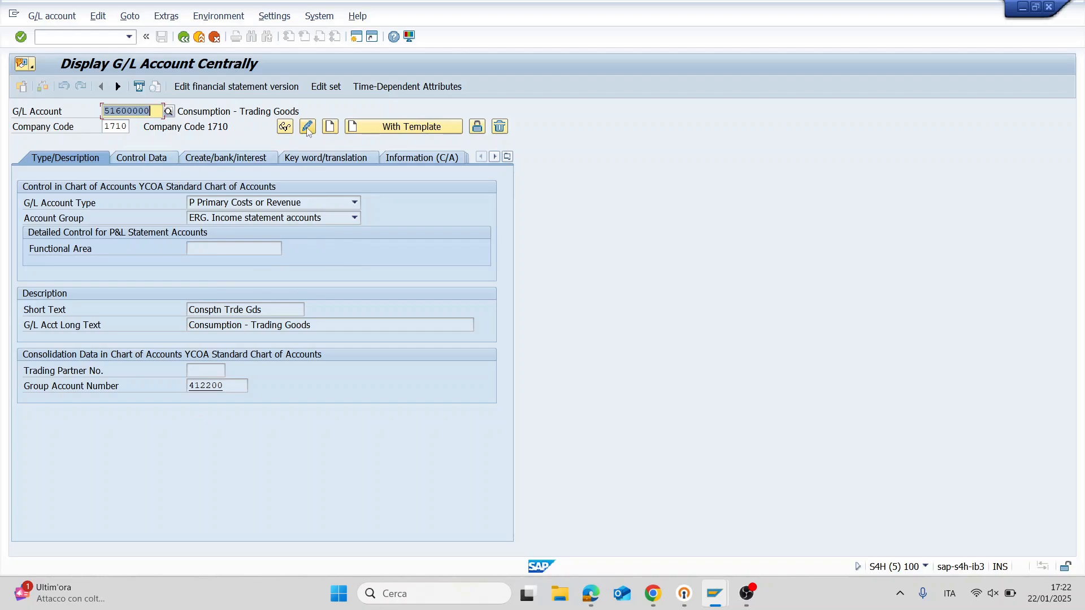
# Switch account 51600000 into change mode showing its company-code control data.
pyautogui.click(307, 126)
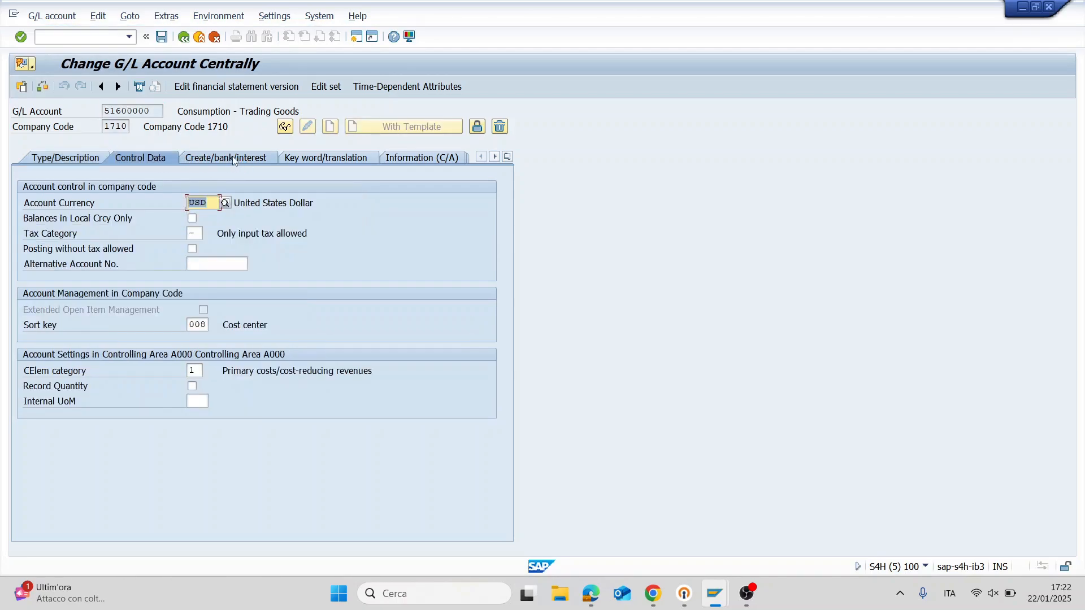
# Show the account's Create/bank/interest settings with field status group YB03.
pyautogui.click(224, 158)
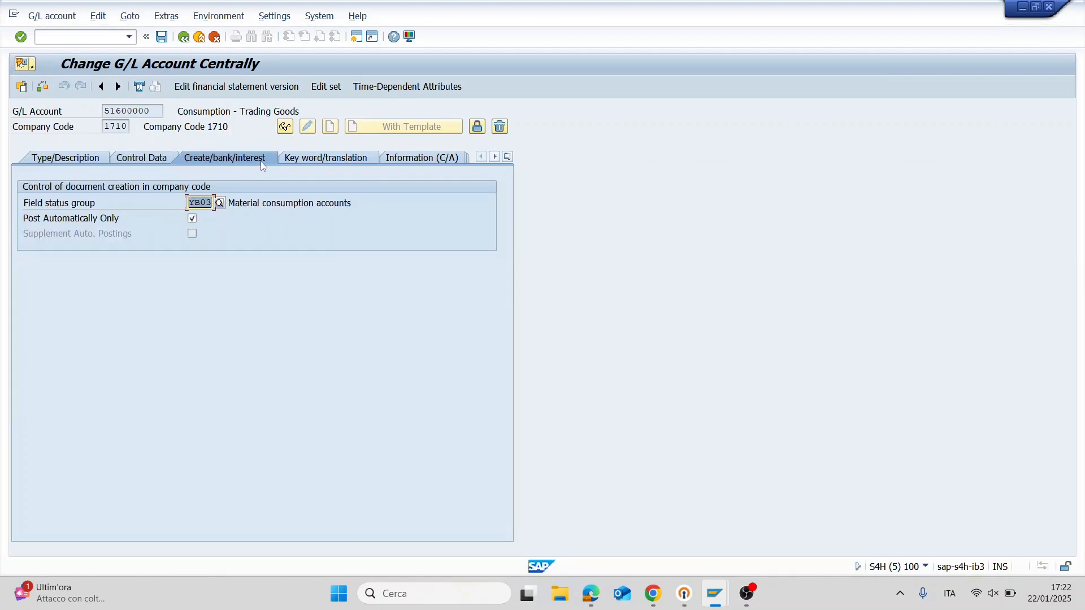
pyautogui.moveTo(193, 233)
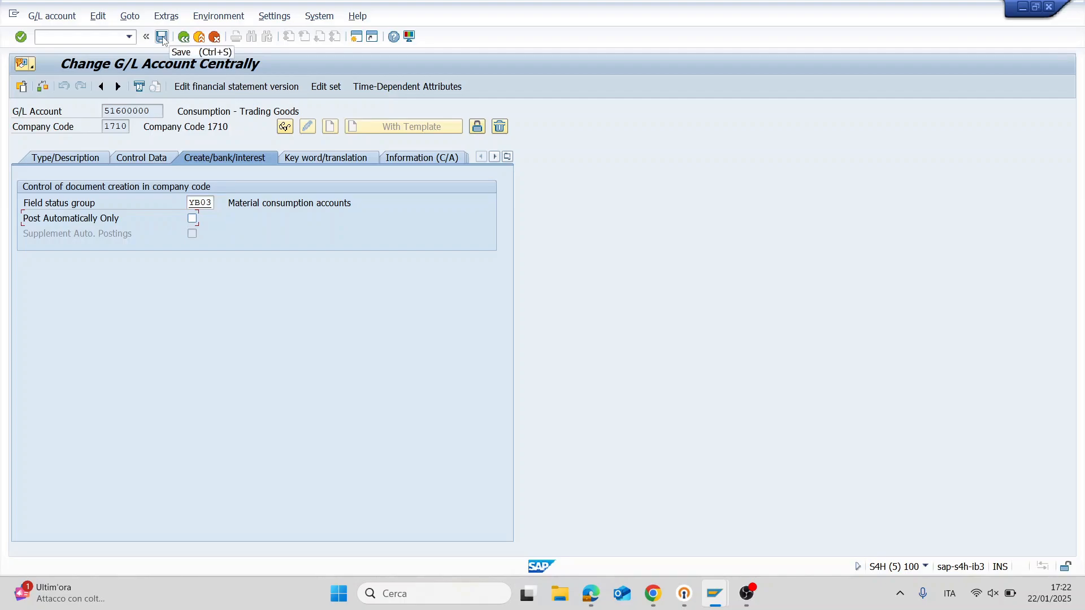
# Save account 51600000 with 'Post Automatically Only' unchecked, raising the permitted-postings warning.
pyautogui.click(162, 37)
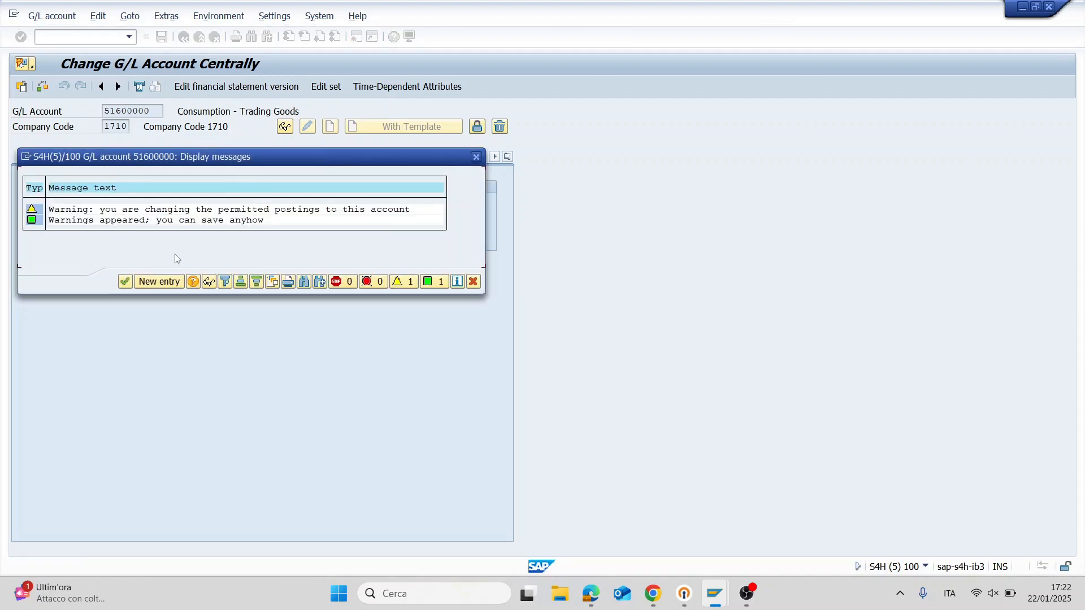
pyautogui.moveTo(100, 228)
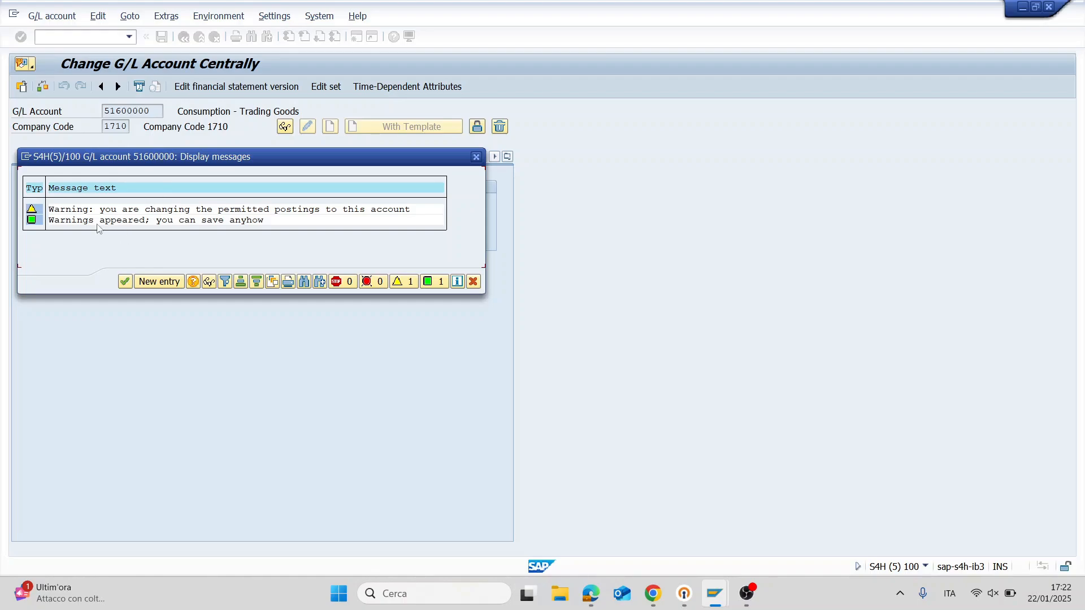
pyautogui.moveTo(166, 156)
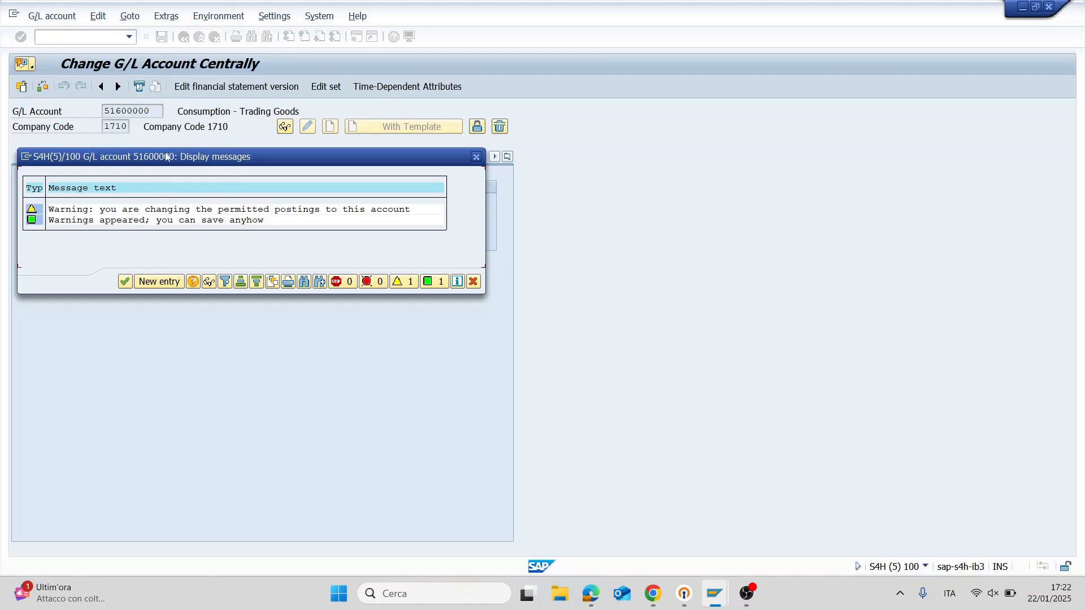